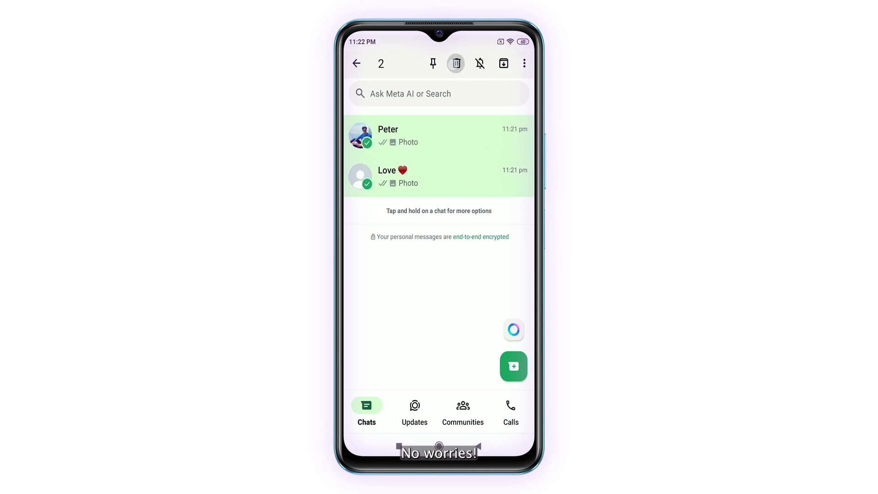
Step: Delete the Peter and Love chats along with their media
click(455, 63)
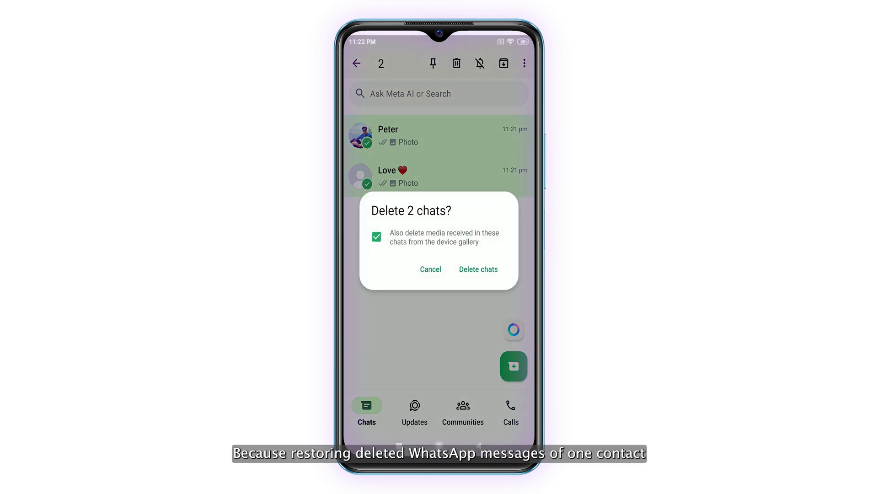
click(477, 270)
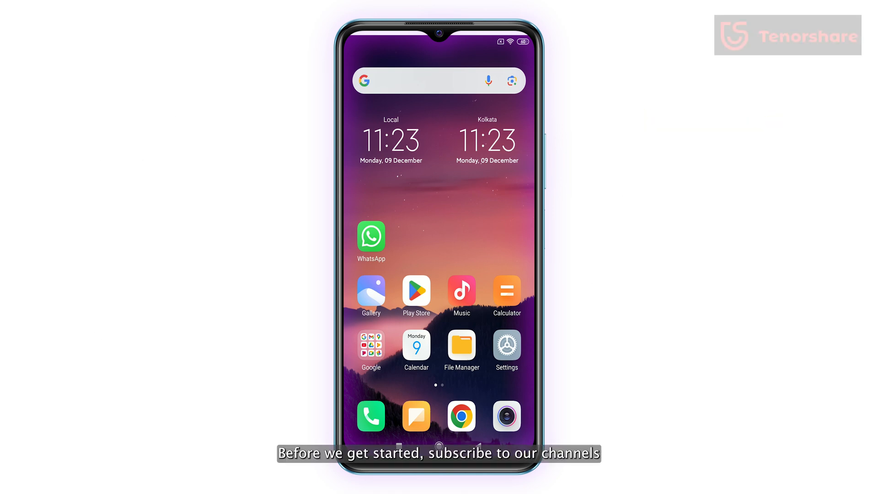
Step: Open WhatsApp Settings > Chats and check the Chat backup section
click(370, 237)
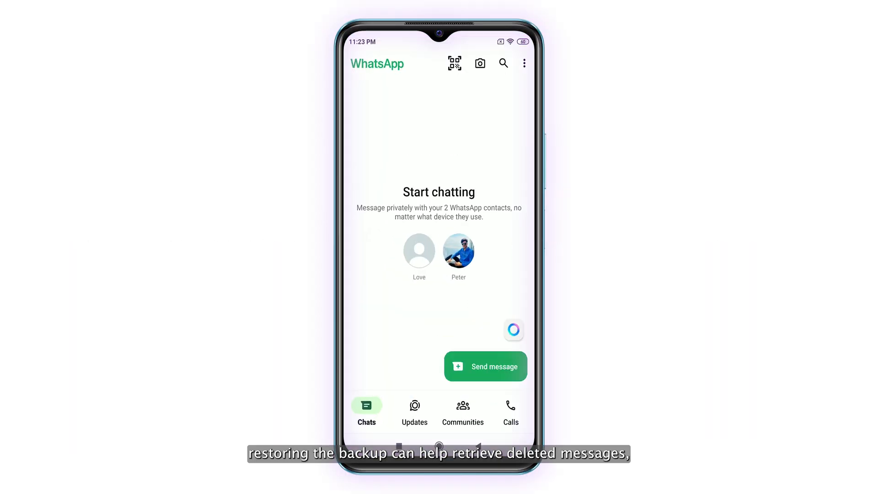
click(524, 63)
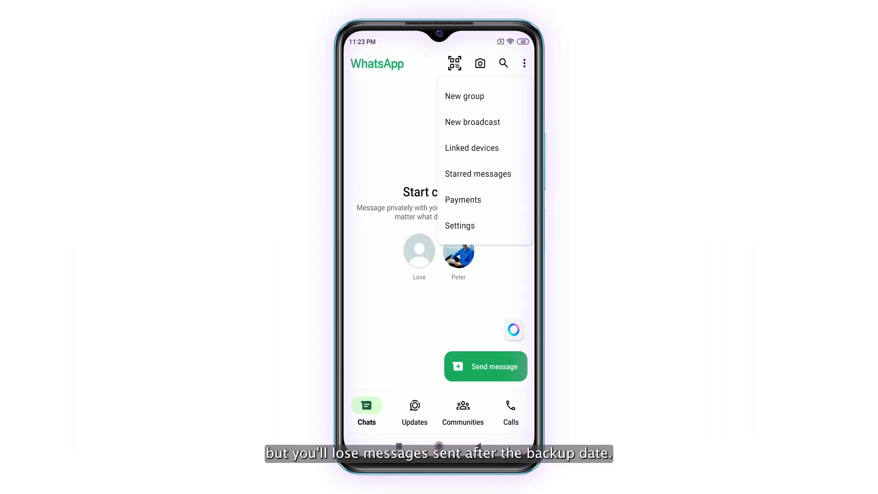
click(459, 225)
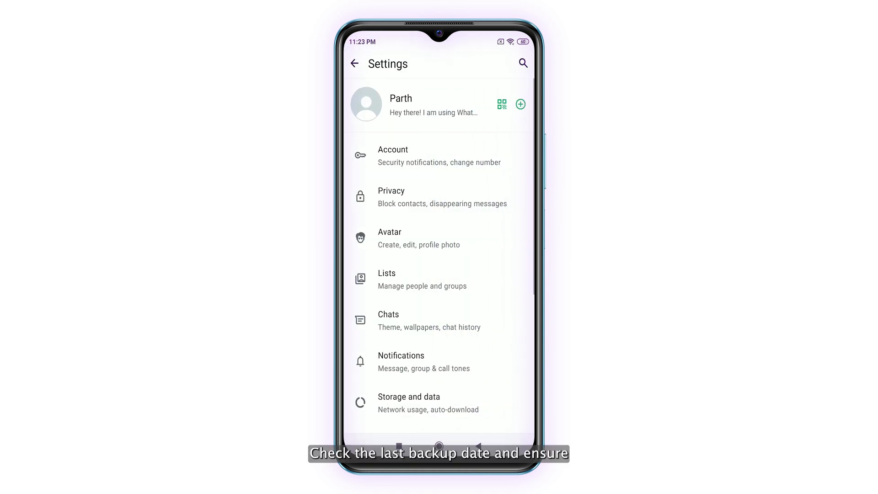
click(388, 314)
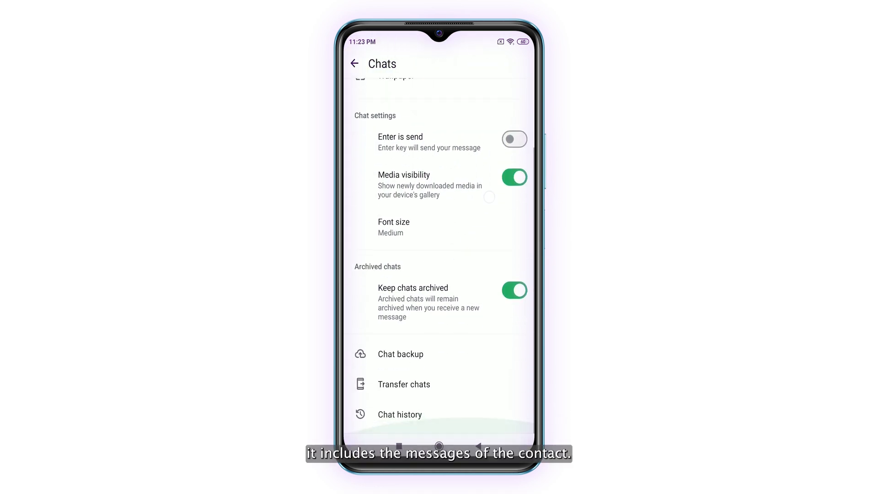
click(399, 354)
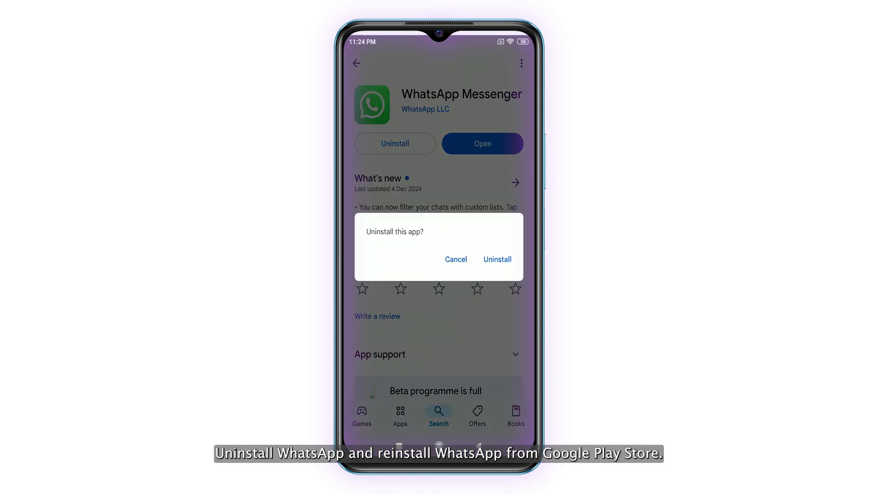
Step: Reinstall WhatsApp, allow contacts access, and reach the 28 kB backup restore offer
click(497, 259)
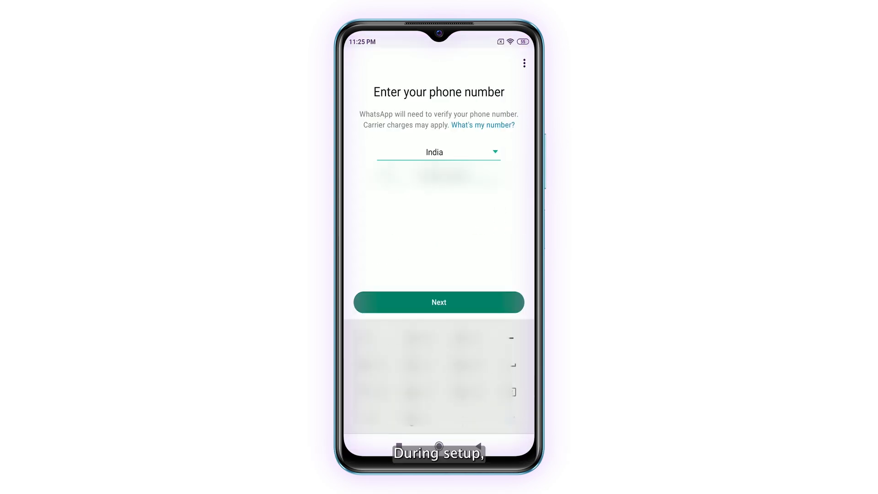
click(438, 302)
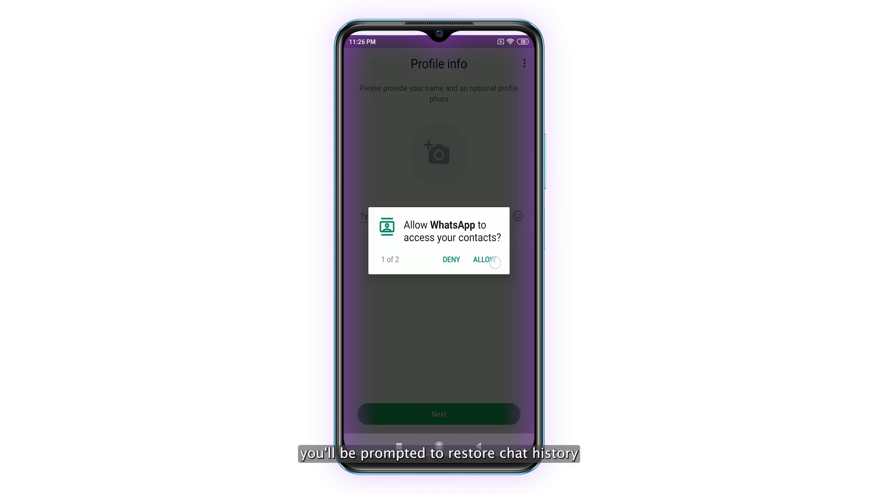
click(484, 259)
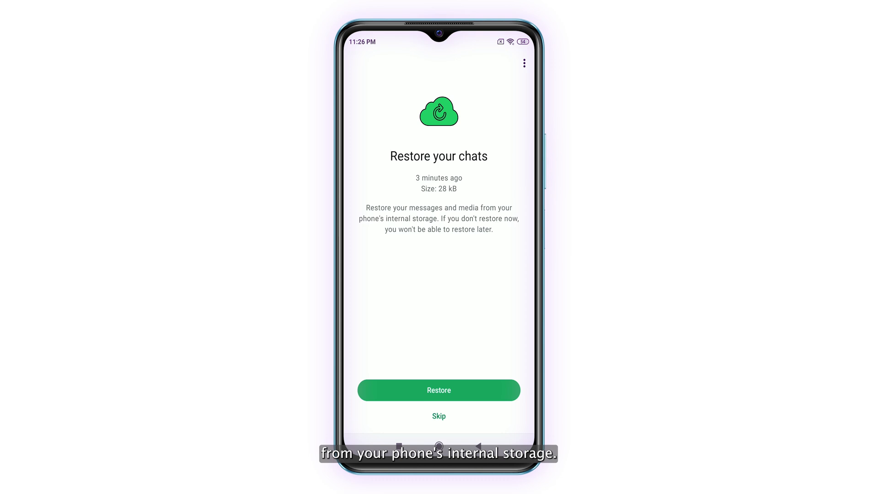
click(438, 389)
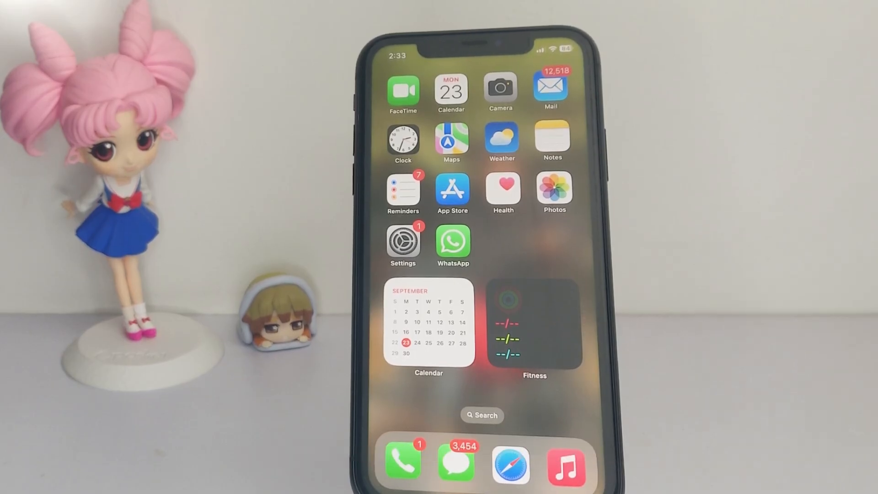
Step: Check Last backup under the iPhone WhatsApp Settings > Chats > Chat backup
click(452, 242)
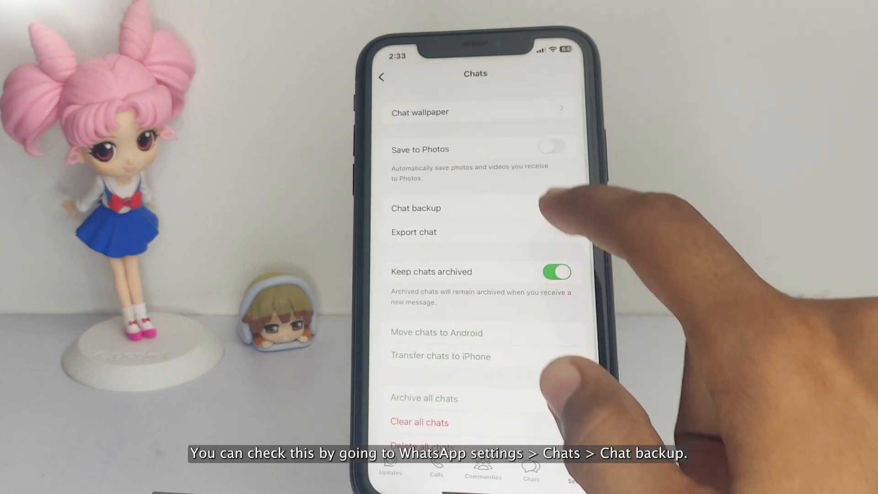
click(416, 208)
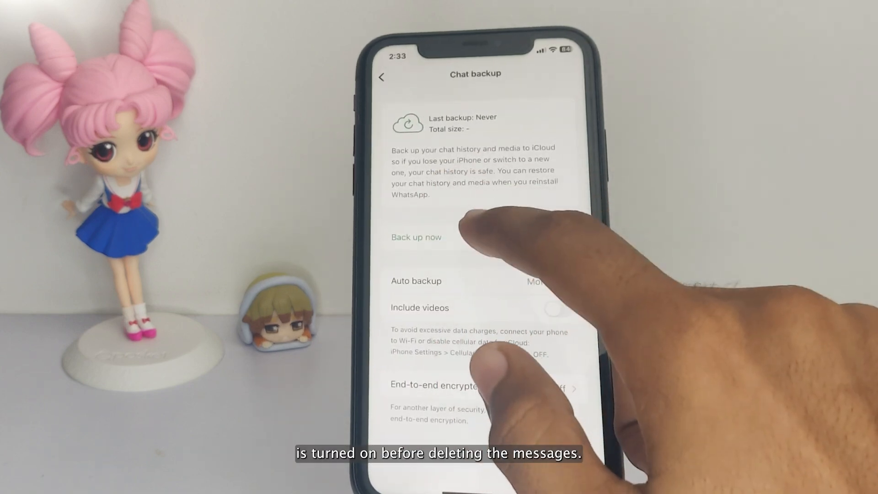
click(416, 236)
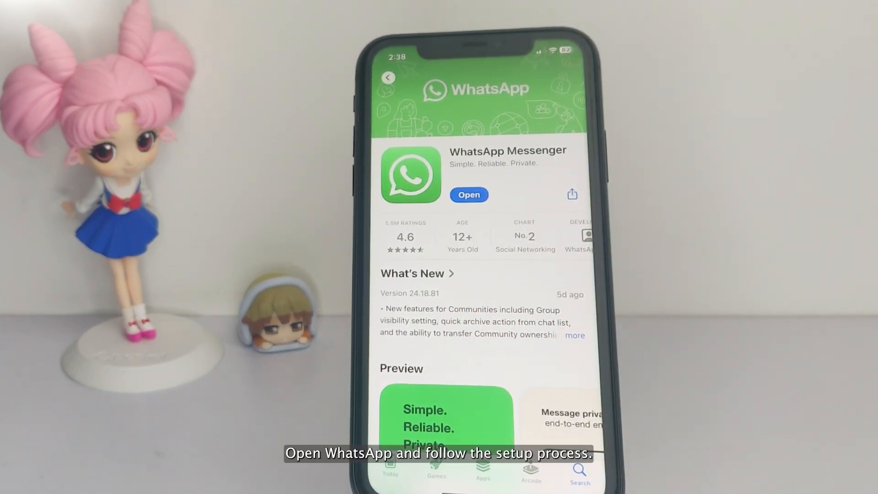
Step: Launch reinstalled WhatsApp, verify the number, and restore chat history from iCloud
click(469, 195)
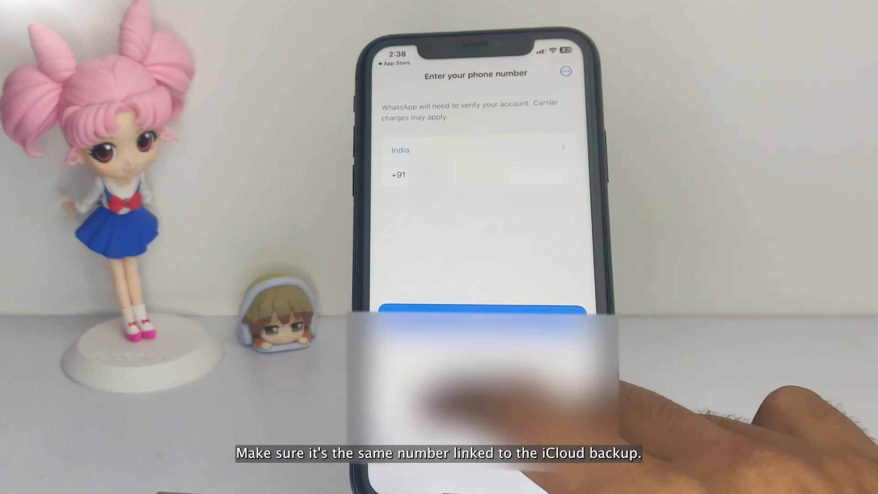
click(479, 307)
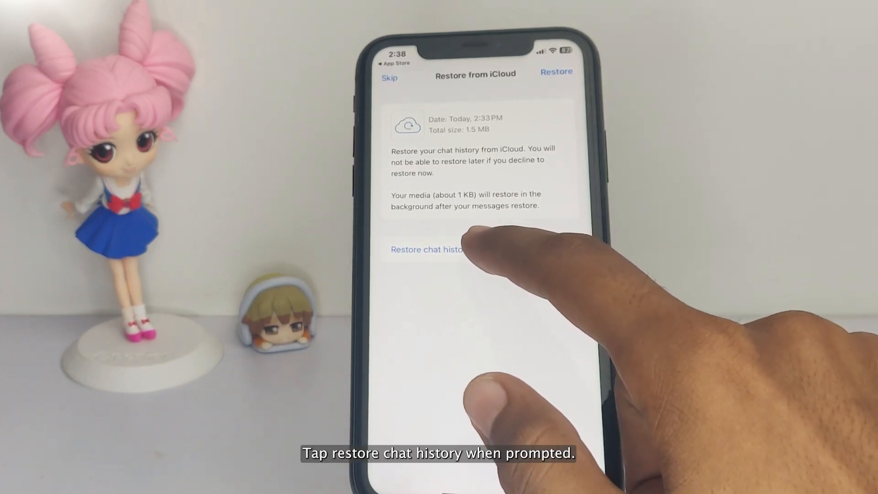
click(427, 249)
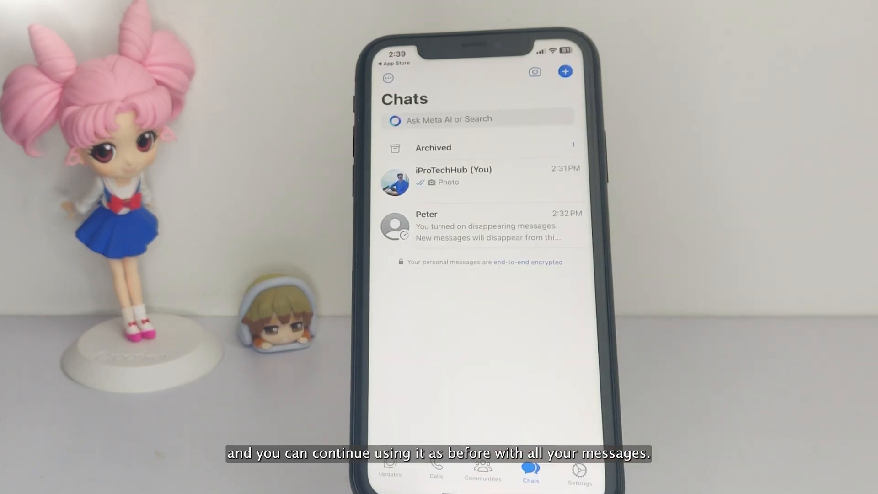
click(426, 225)
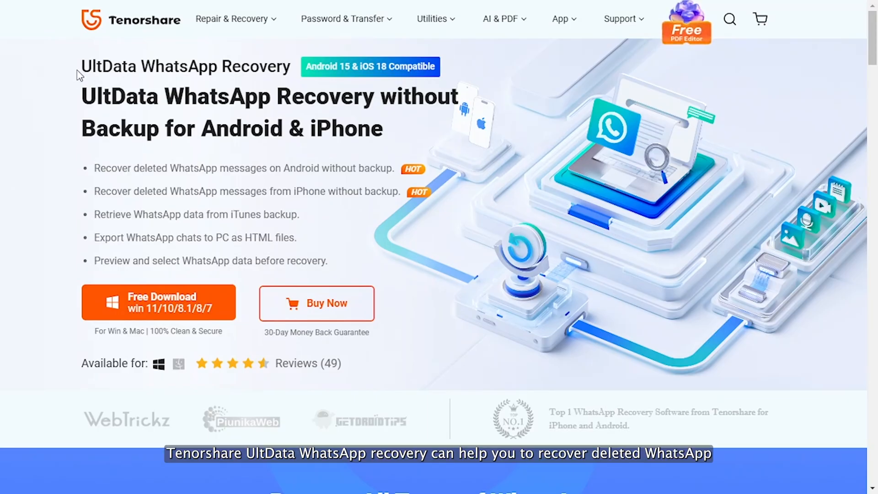
Step: Scroll the UltData page to the 'Recover Deleted WhatsApp Messages without Backup' steps
drag(82, 66, 271, 96)
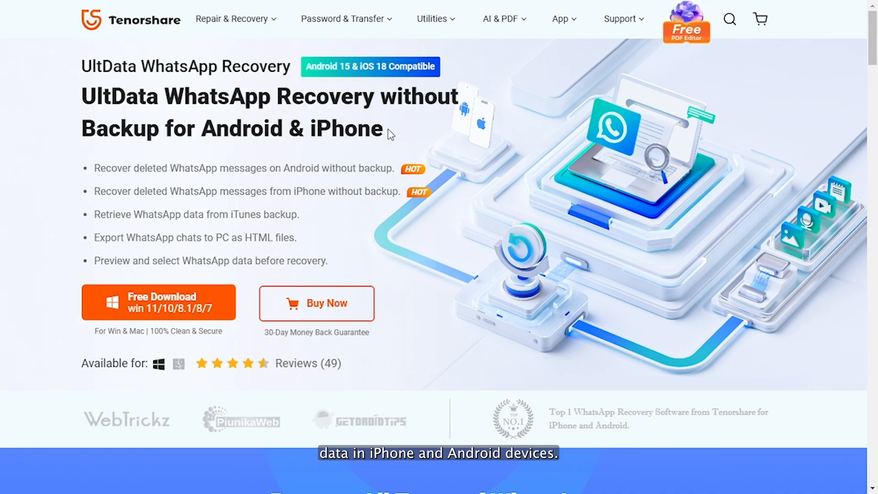
scroll(down, 3)
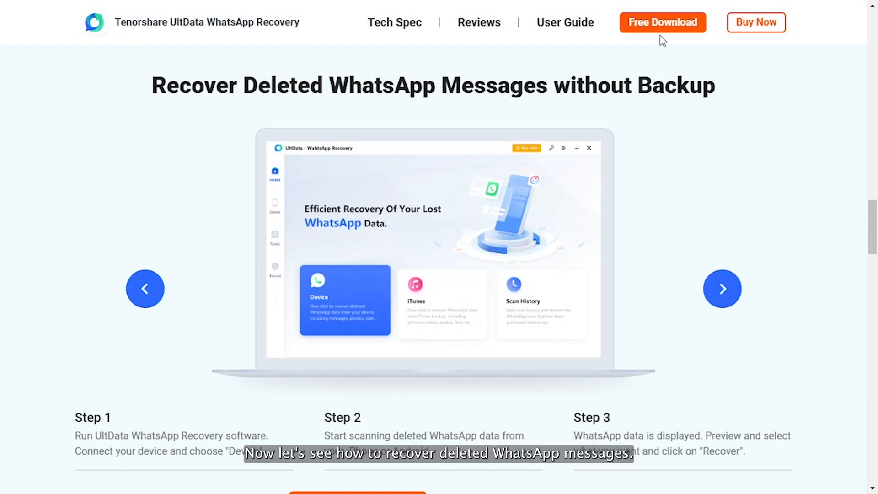
click(662, 22)
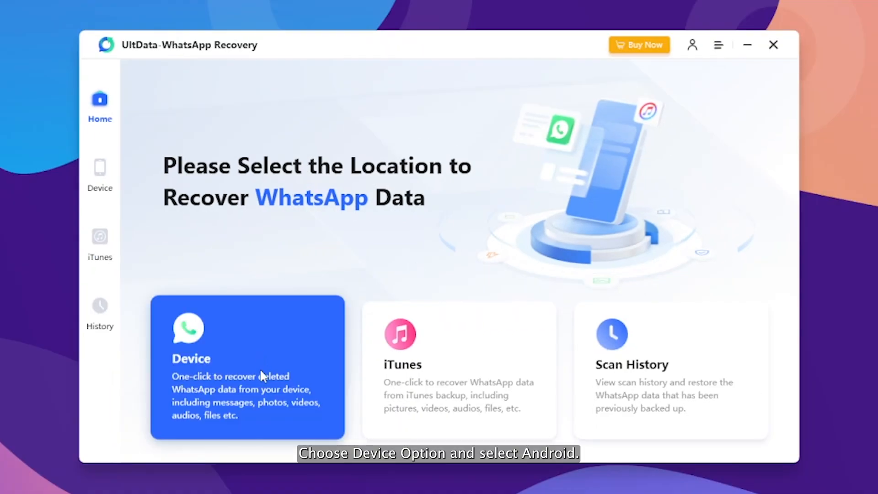
Step: Choose Device recovery, select Android, and view the USB debugging guide
click(246, 367)
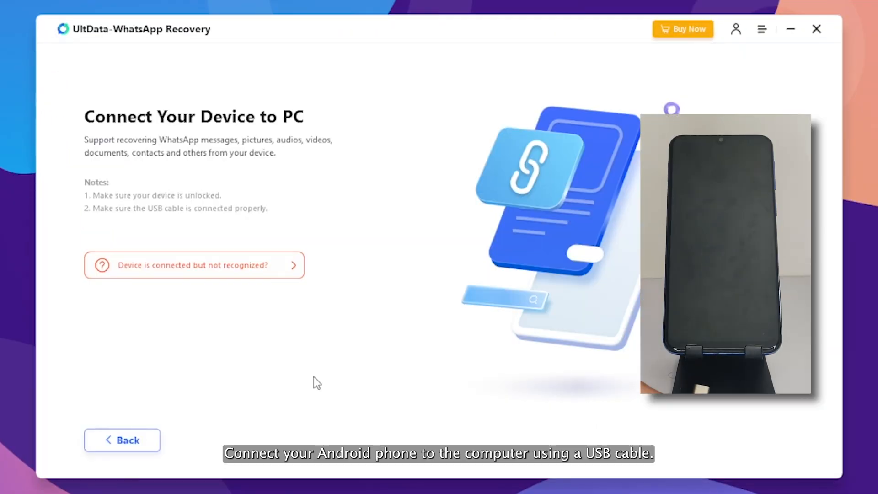
click(194, 264)
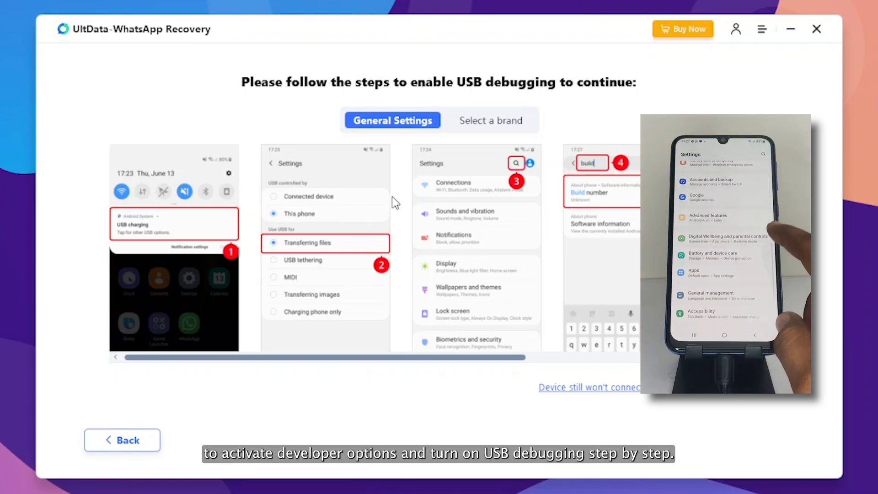
click(487, 121)
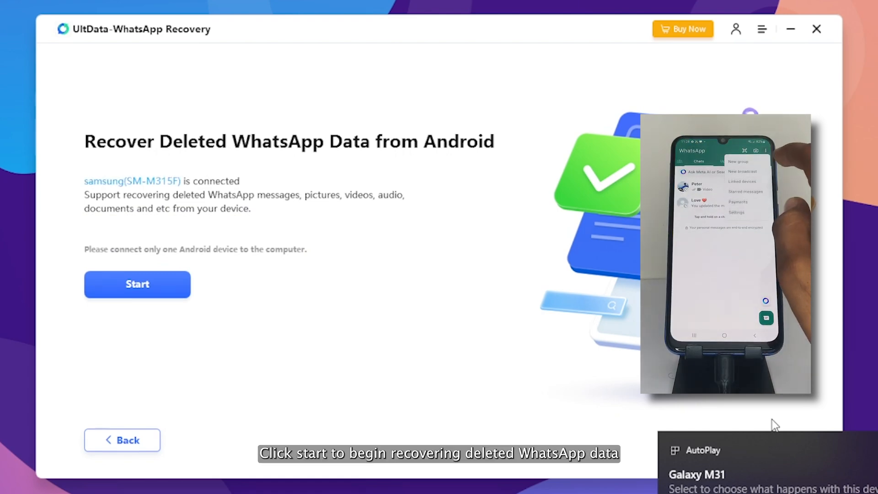
click(137, 285)
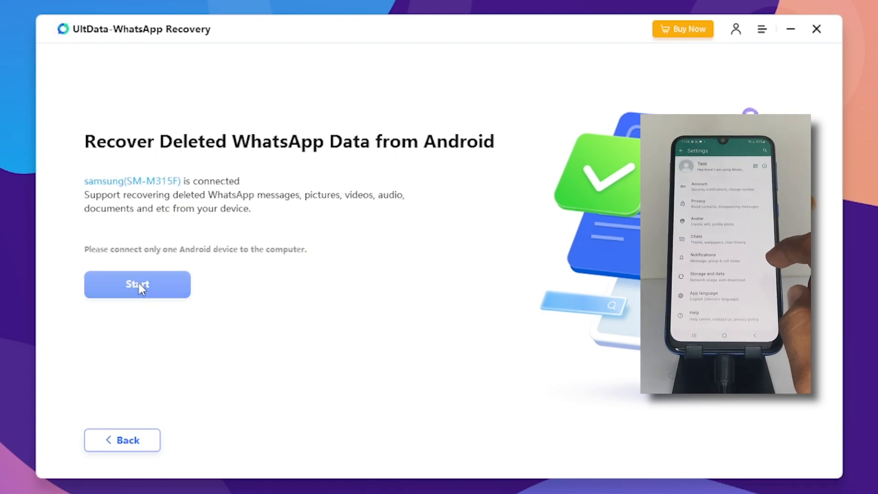
click(137, 284)
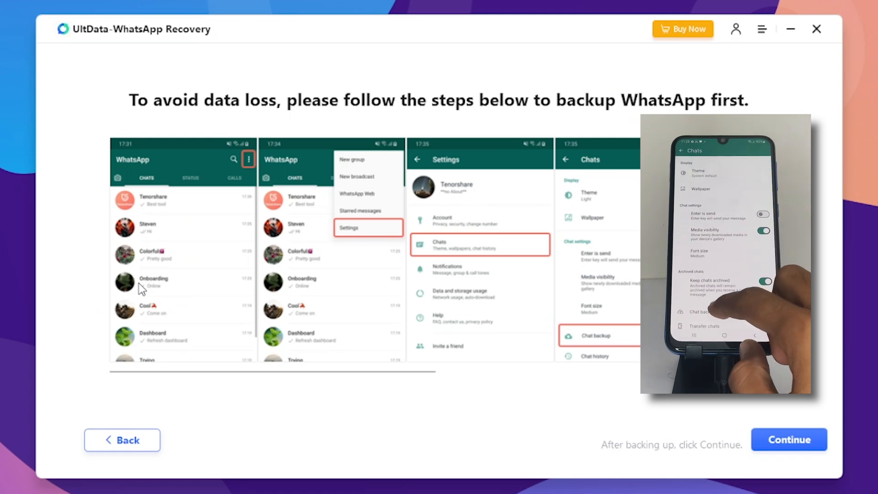
click(787, 439)
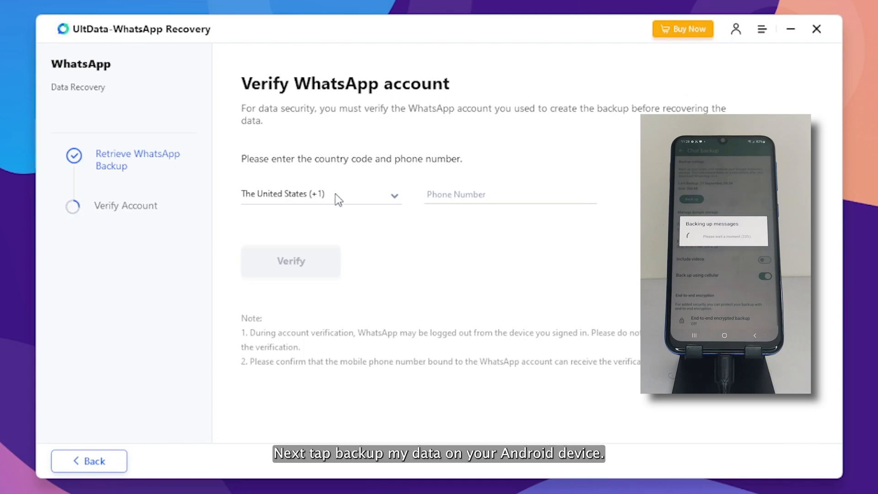
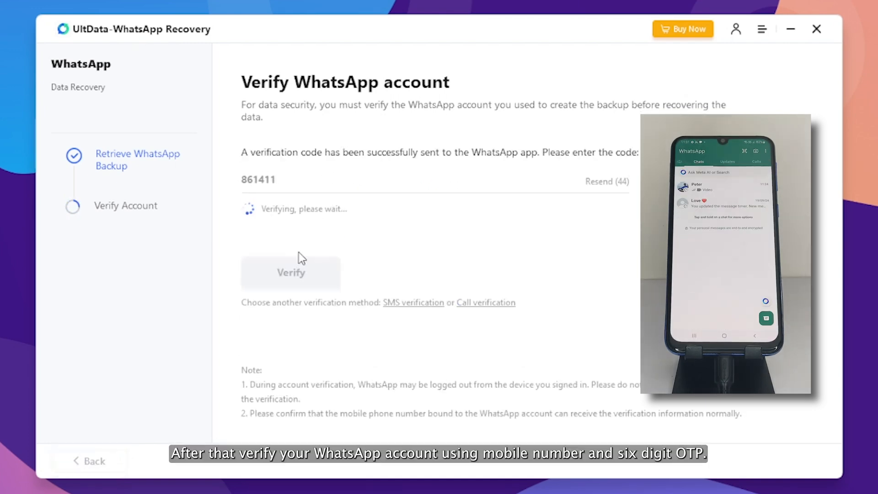
click(291, 272)
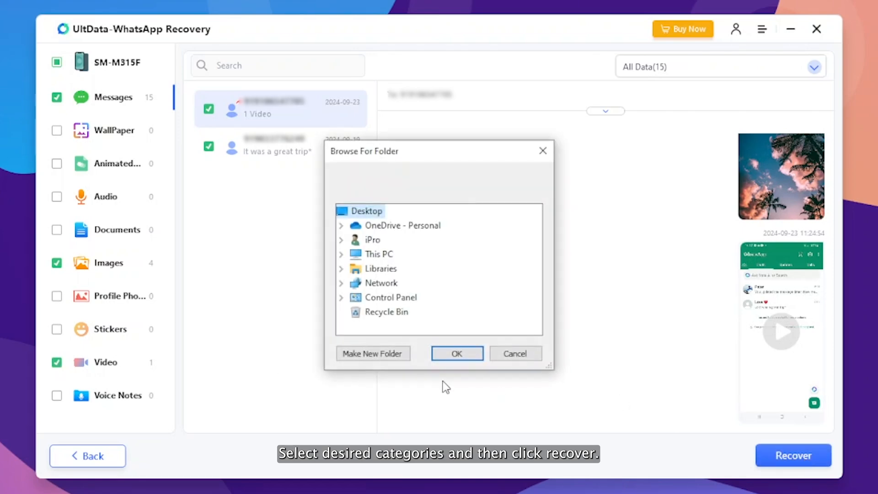
Step: Confirm the destination folder for the recovered messages, images and video
click(457, 353)
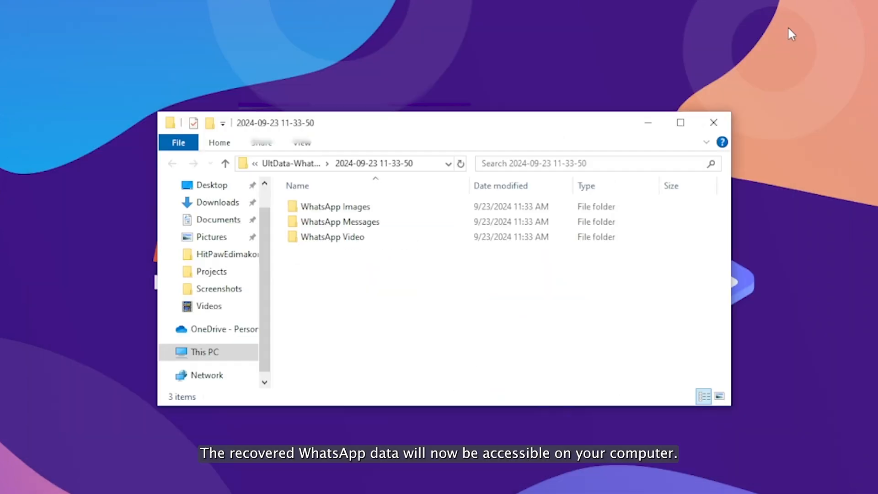
click(335, 207)
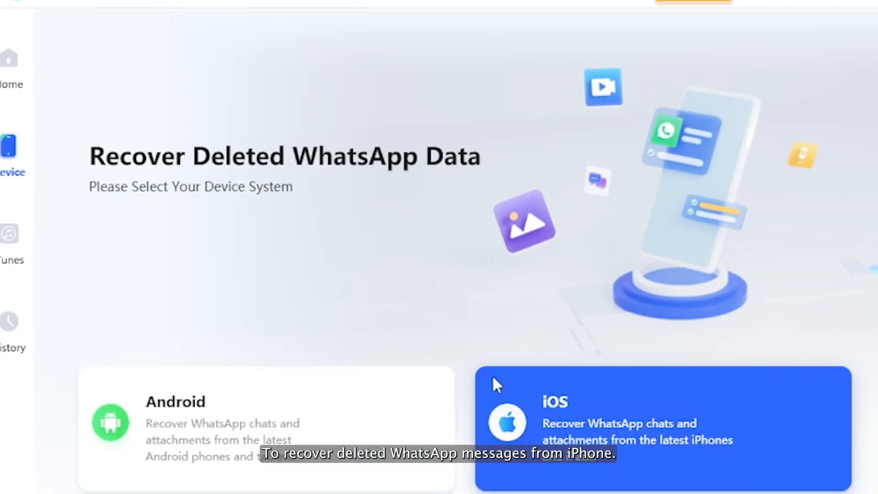
Step: Switch to iOS recovery and start scanning the connected iPhone 11
click(660, 425)
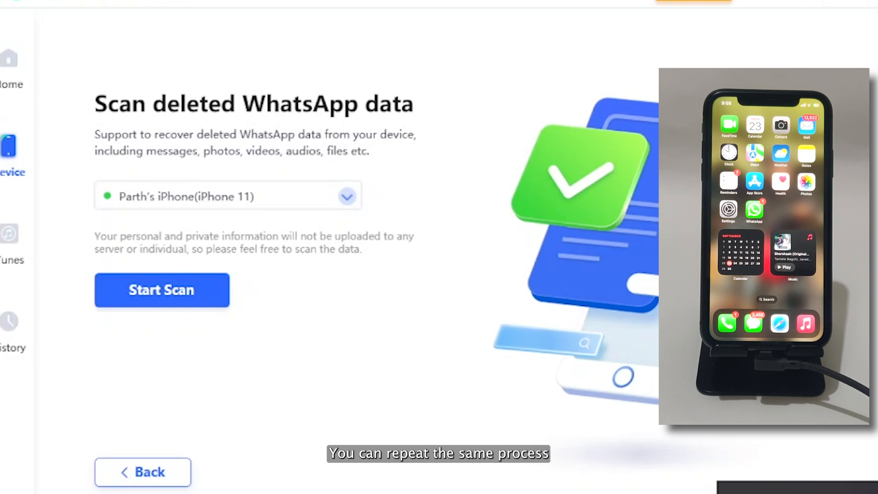
click(161, 290)
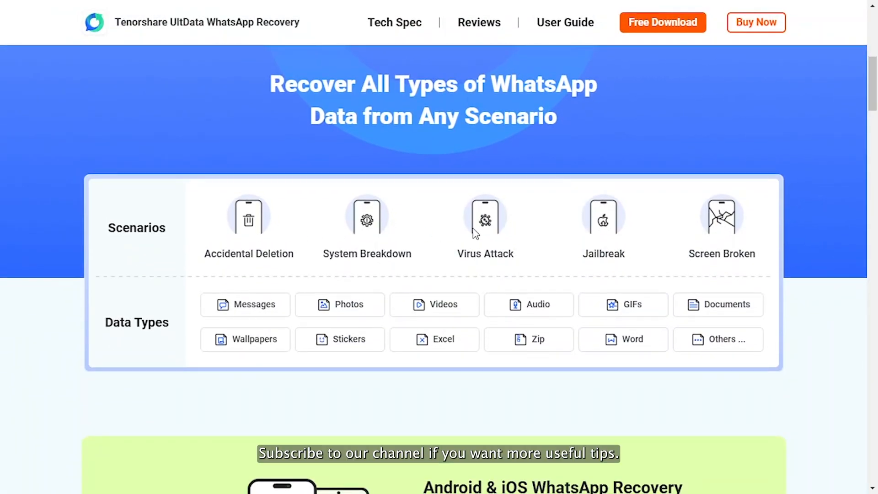
Step: Scroll the UltData page past the Scenarios and Data Types table to the no-backup recovery section
scroll(down, 3)
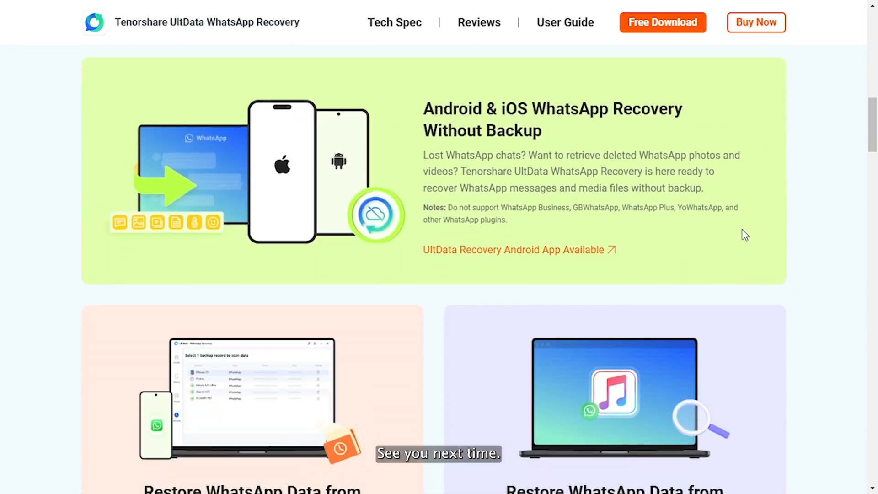